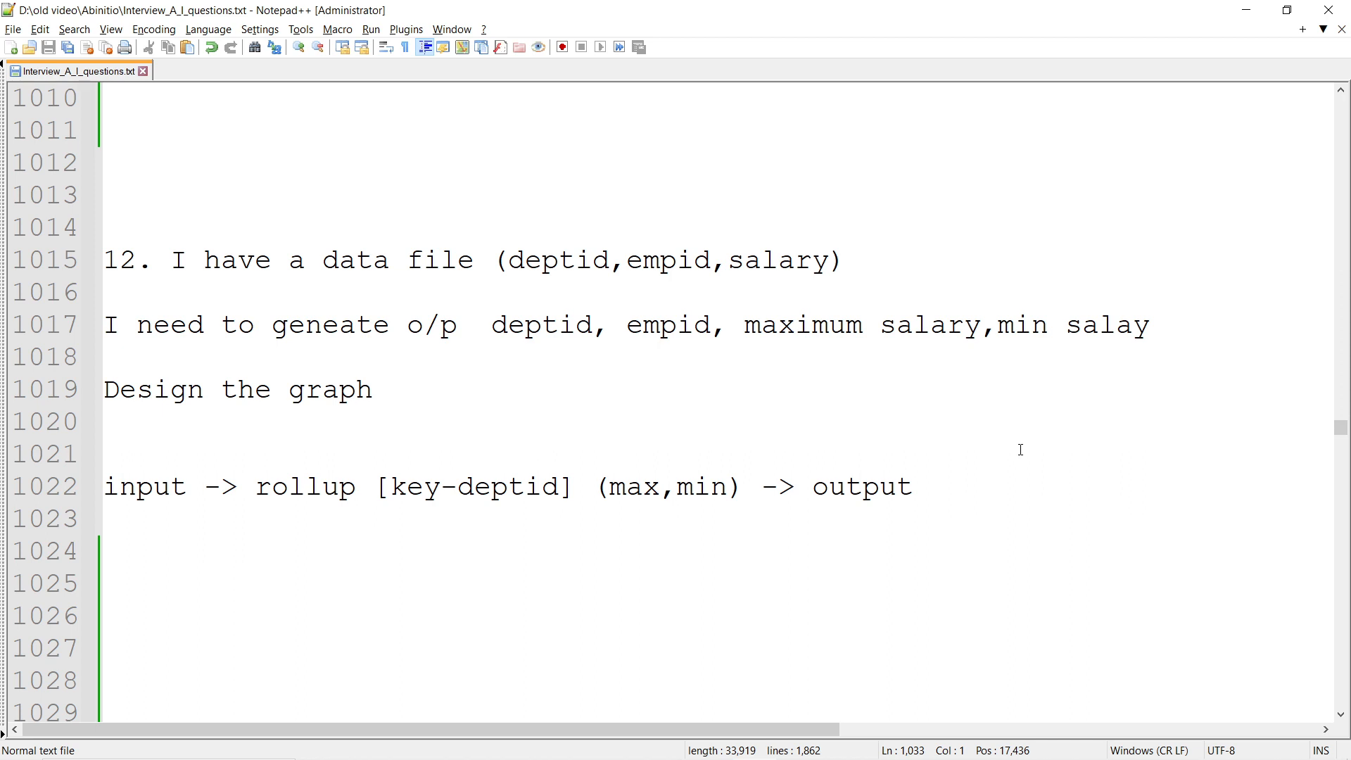
mouse_move(718, 418)
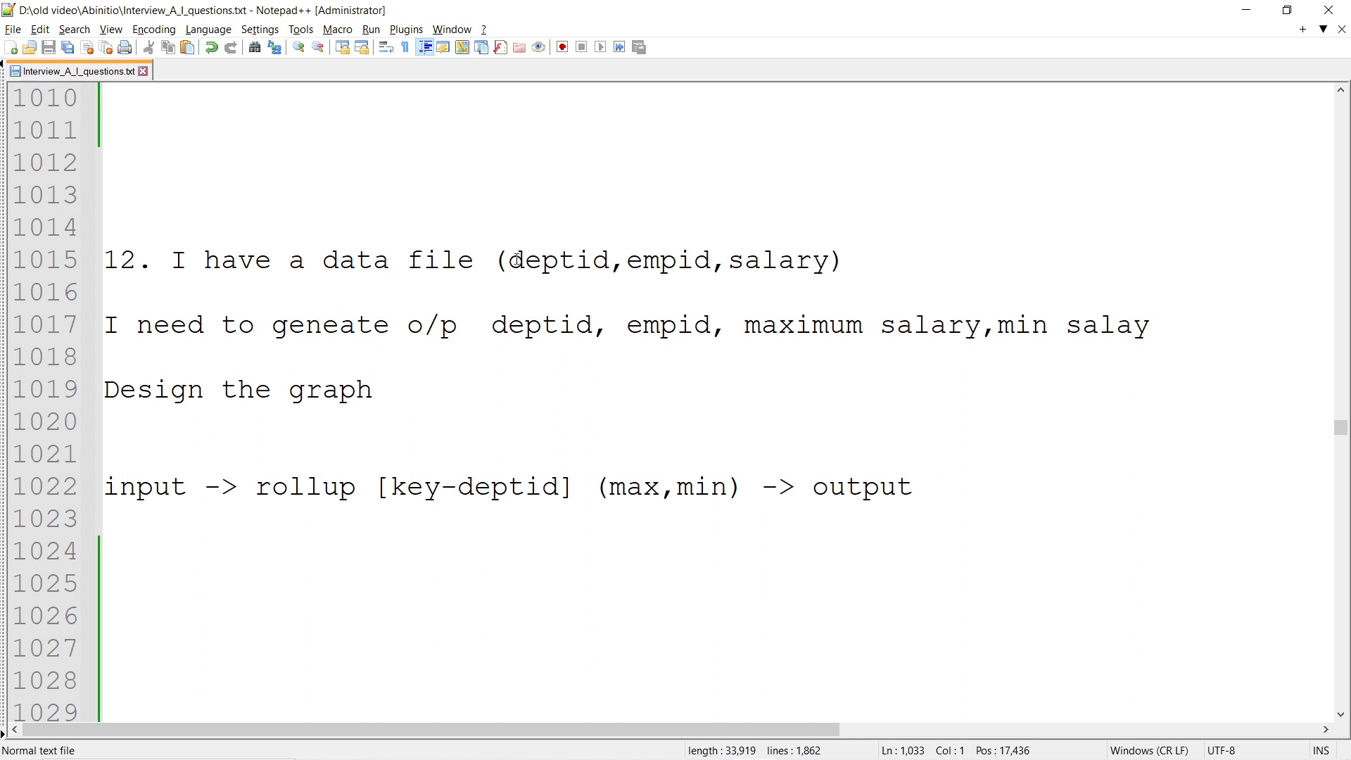
- Select the empid and salary fields in the data file, then a word on the output requirement line
double_click(667, 260)
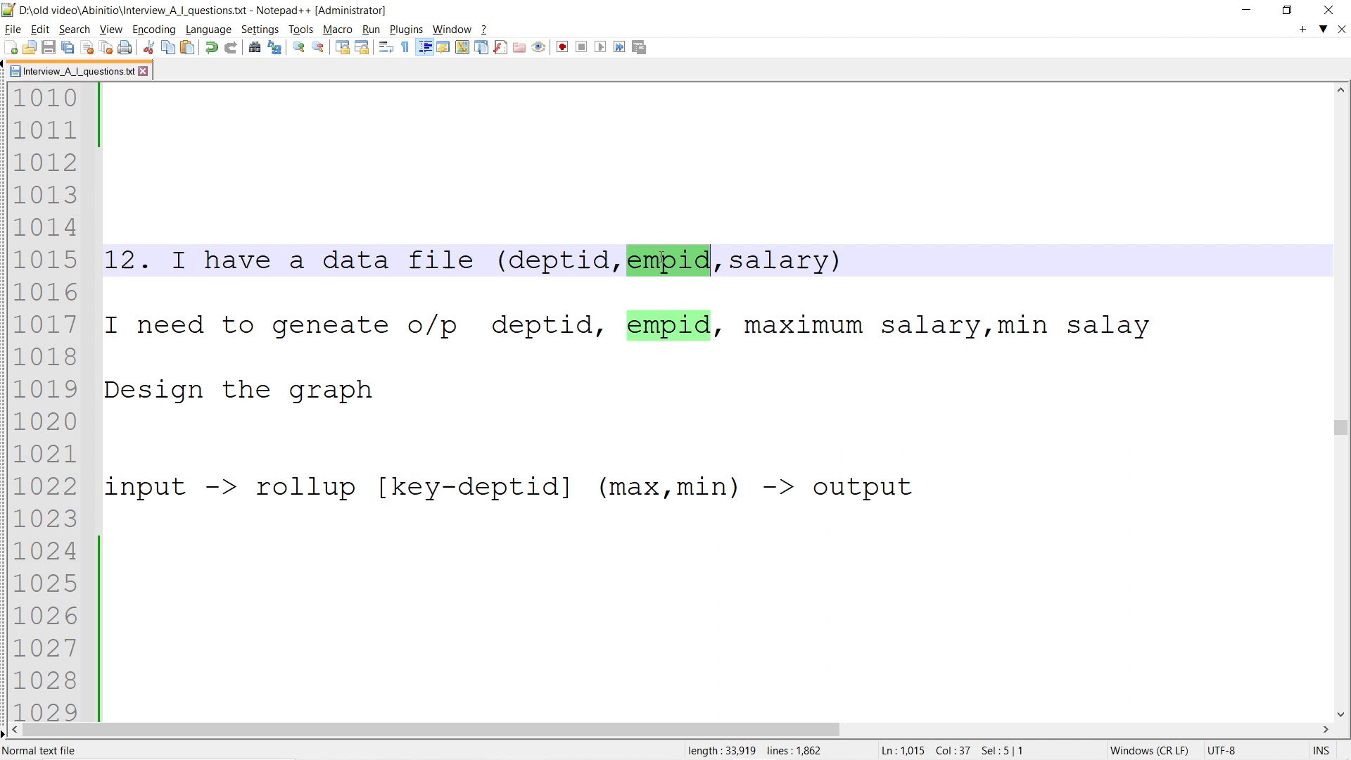
double_click(775, 260)
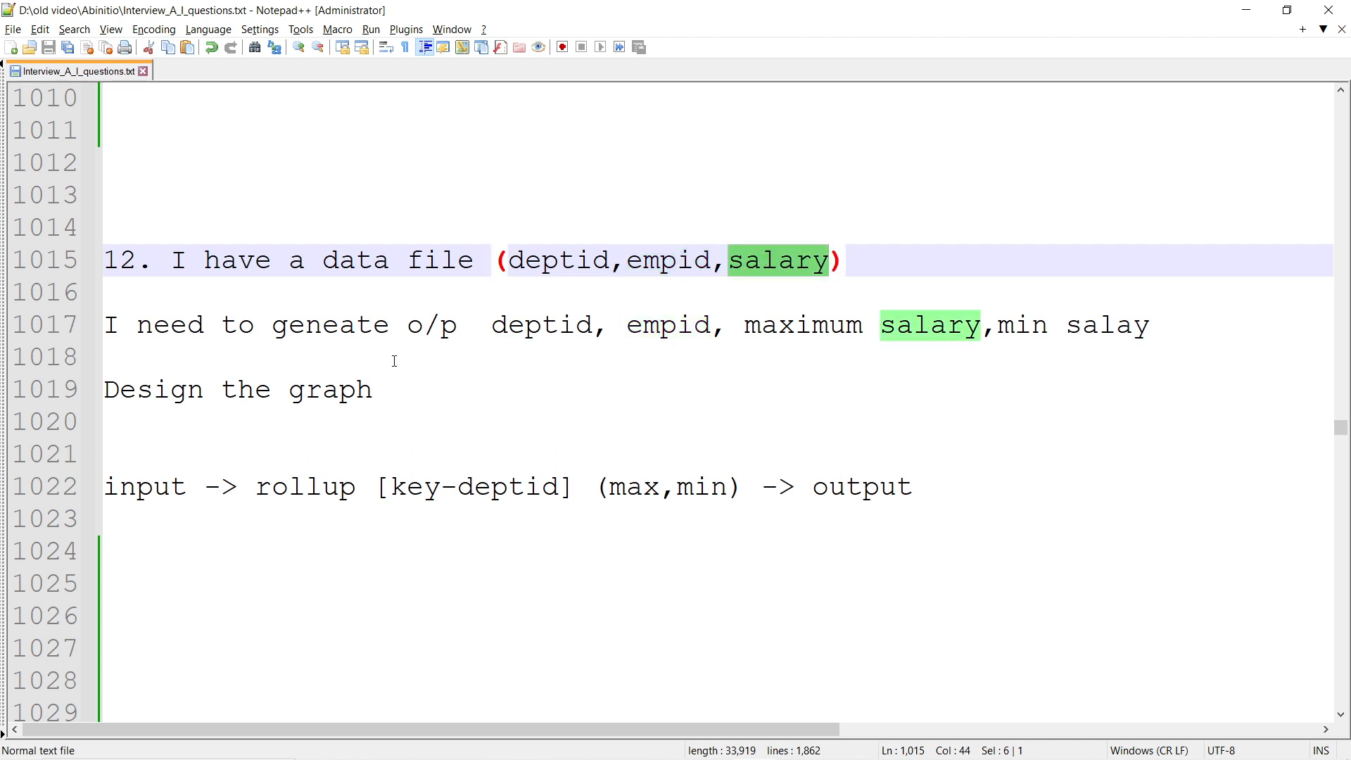
mouse_move(446, 388)
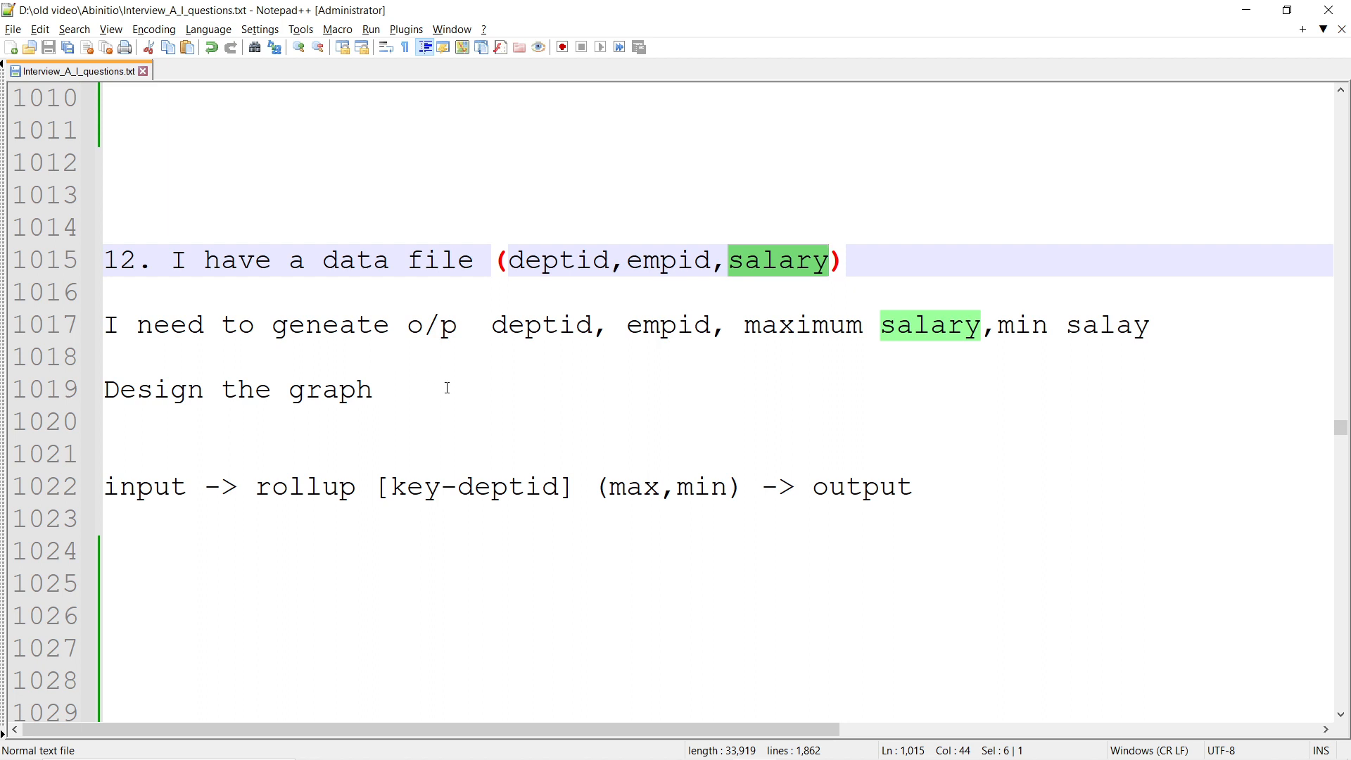
mouse_move(397, 361)
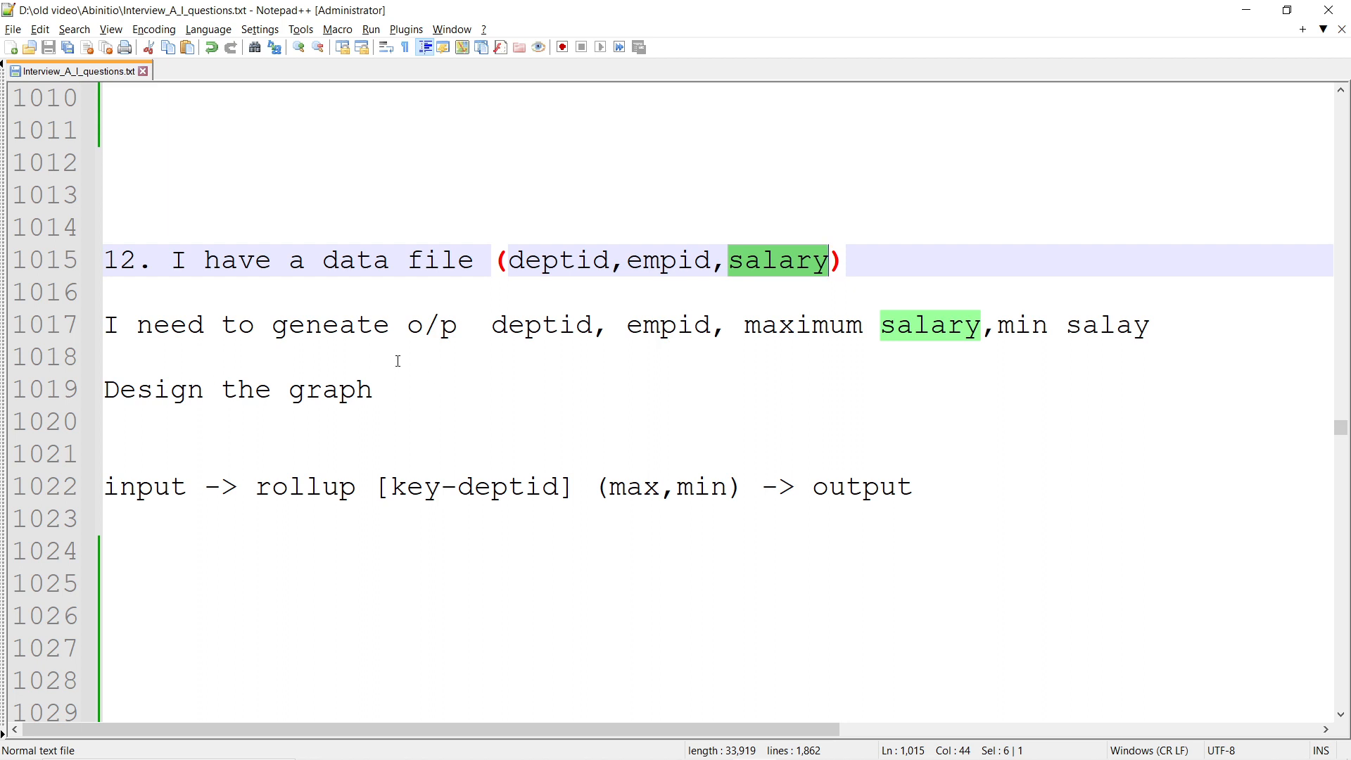
click(575, 325)
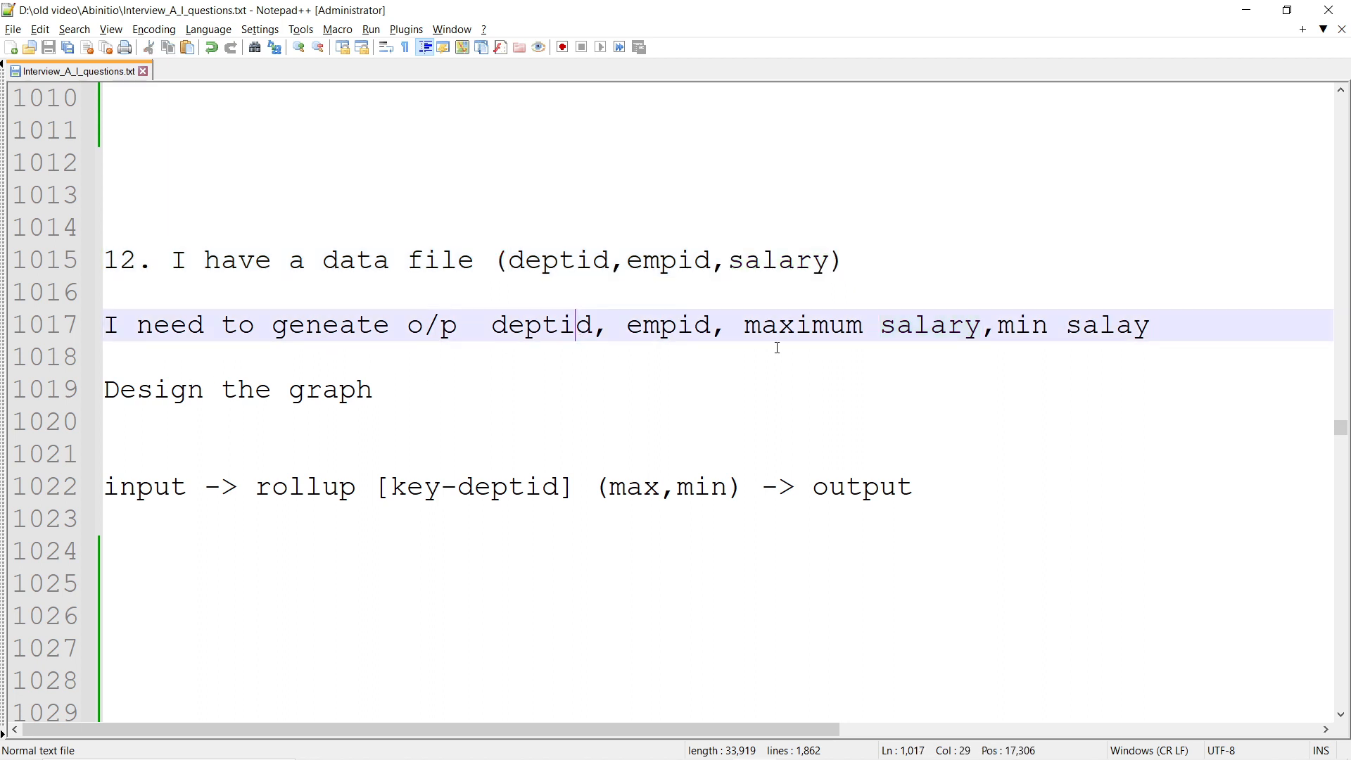
double_click(802, 325)
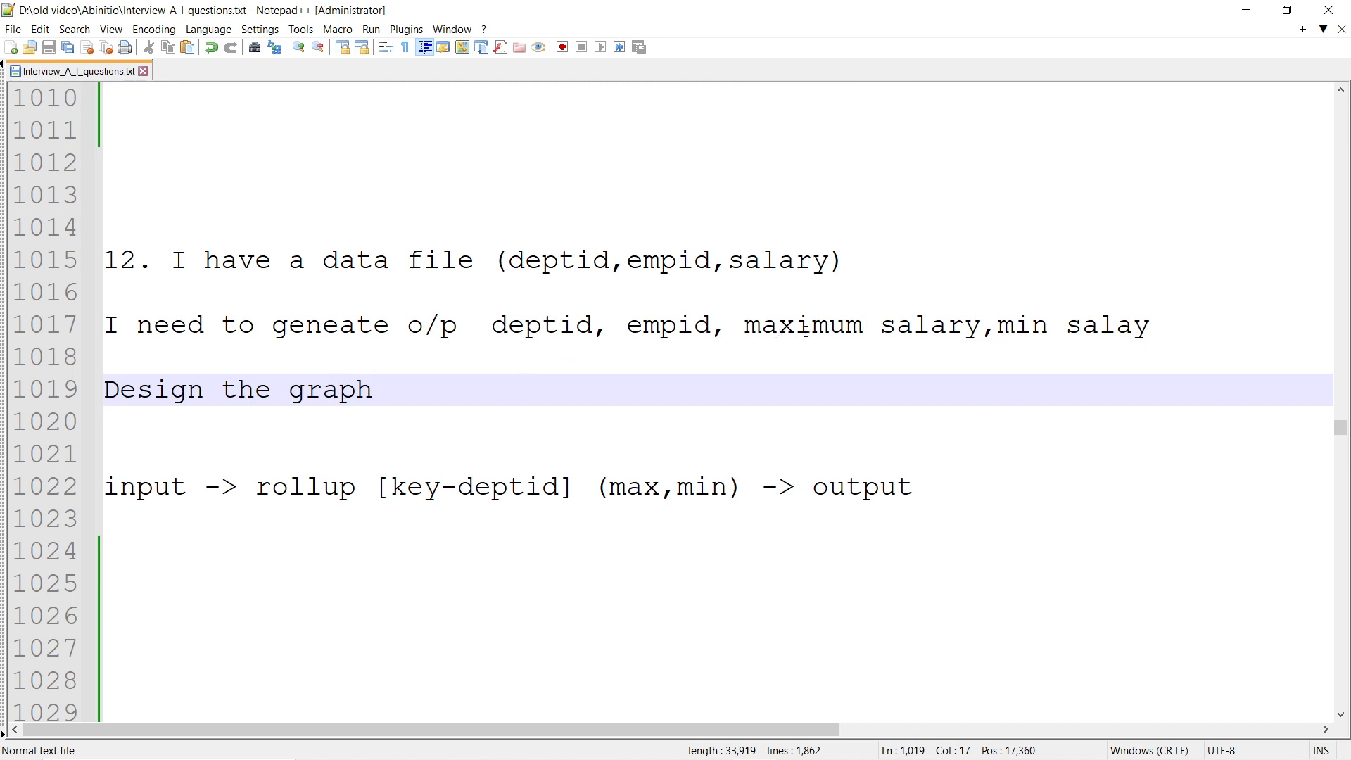
- Move through the lines below the requirement and select 'max' in the rollup solution line
click(373, 389)
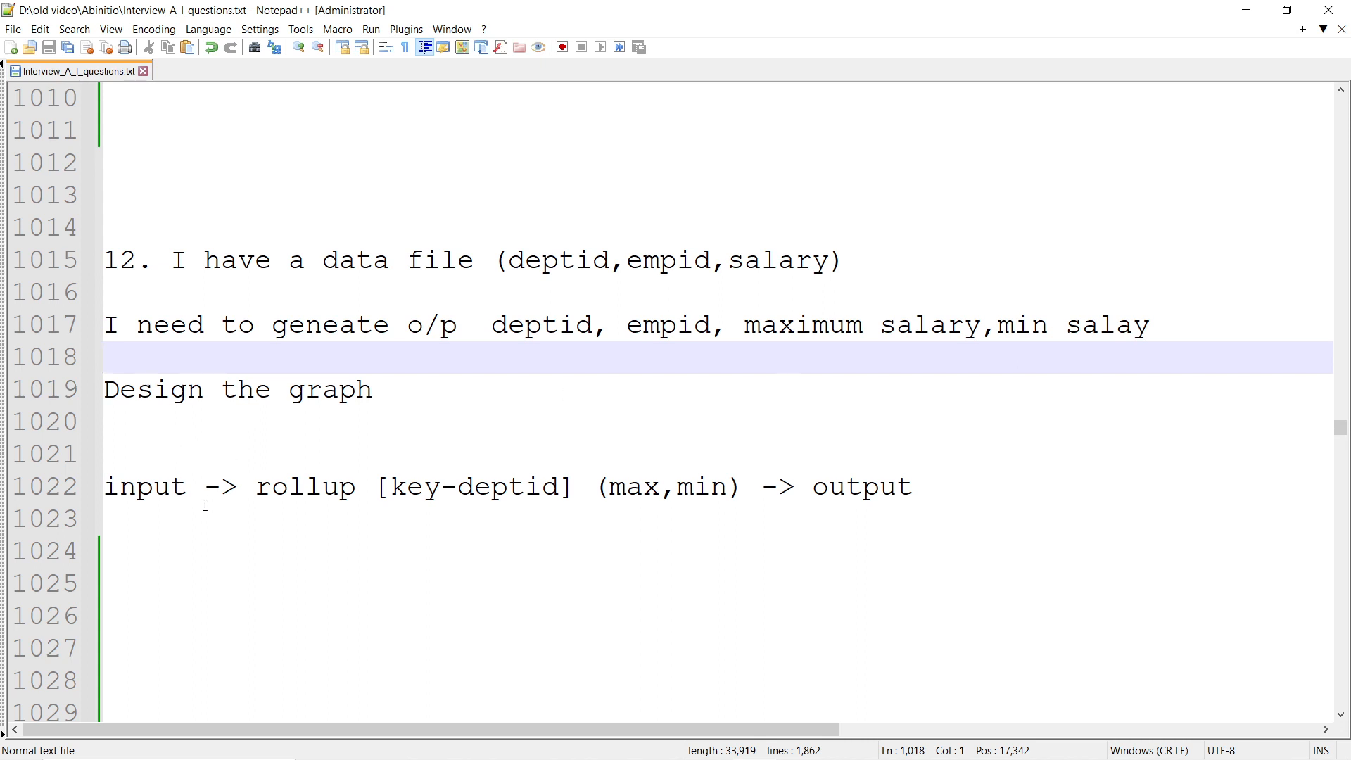
mouse_move(603, 391)
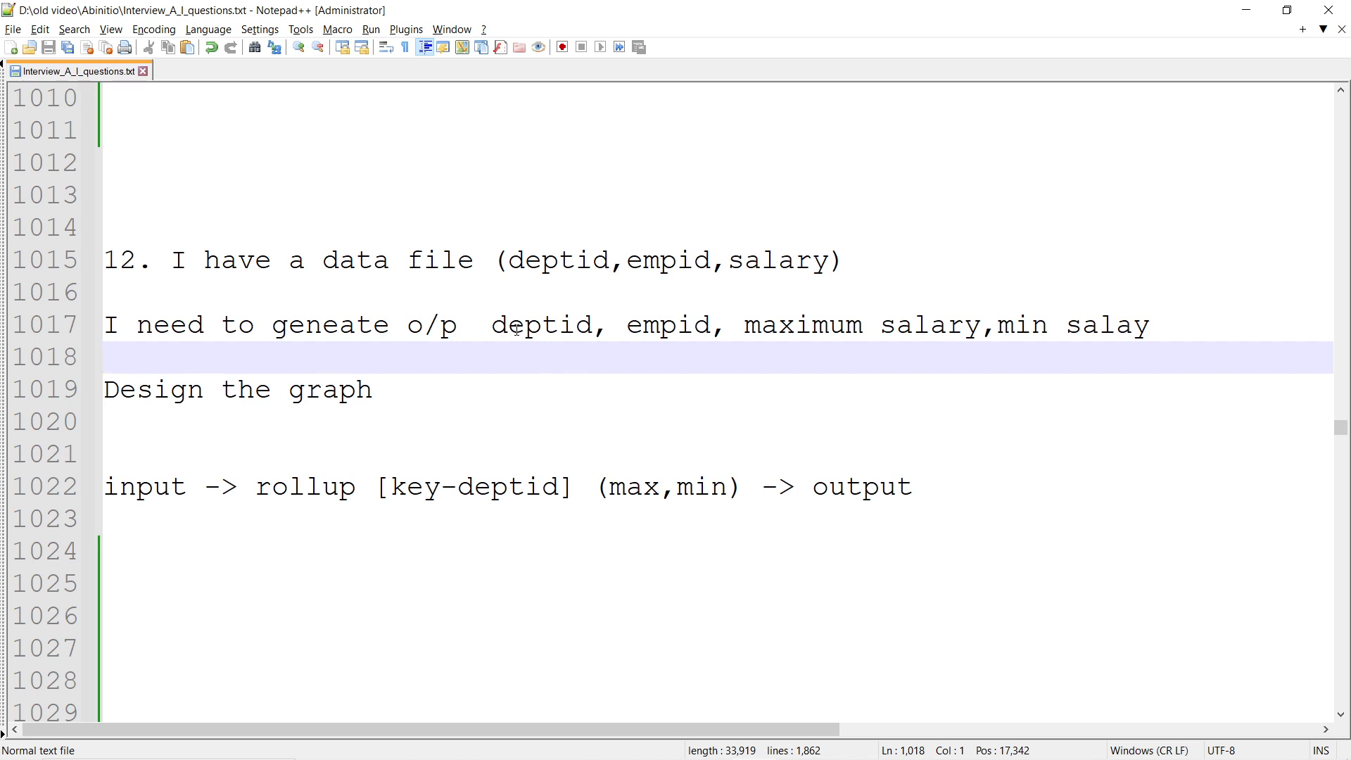
click(373, 389)
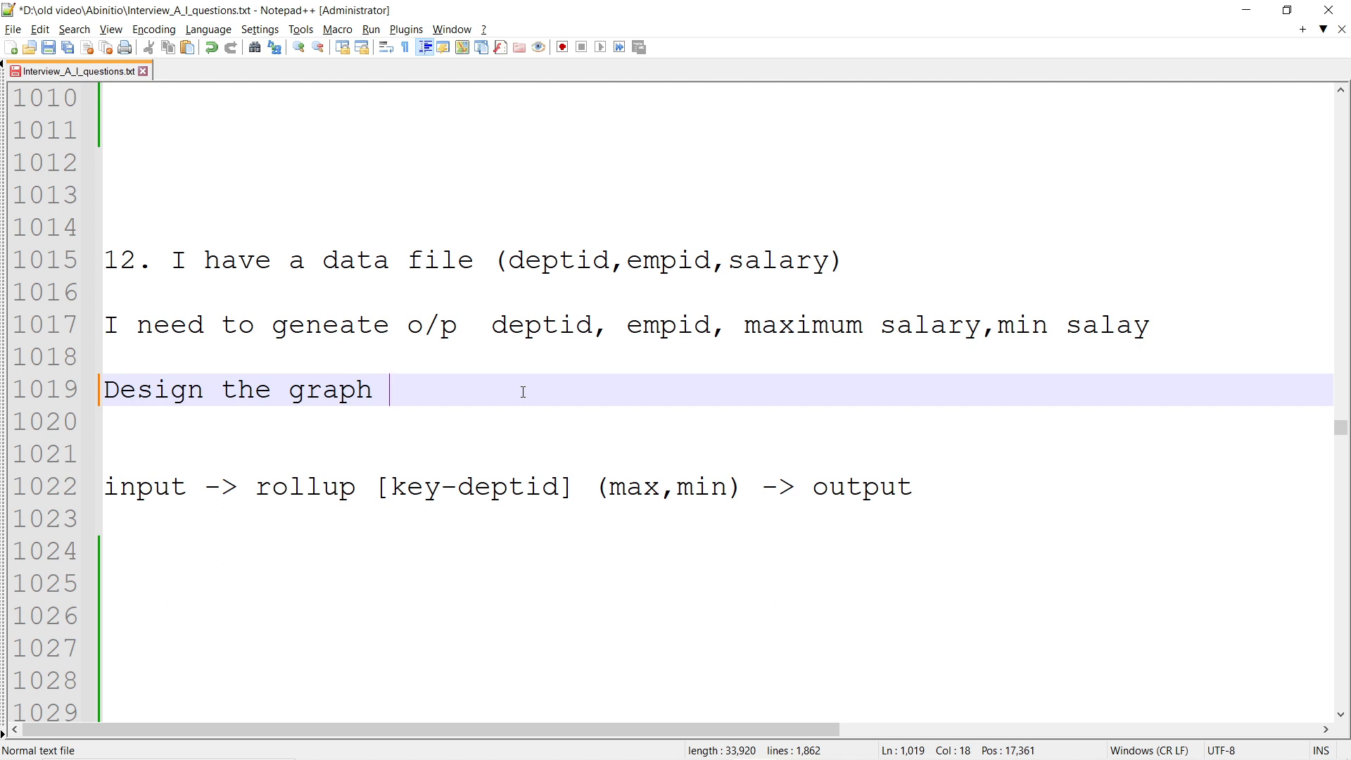
mouse_move(168, 477)
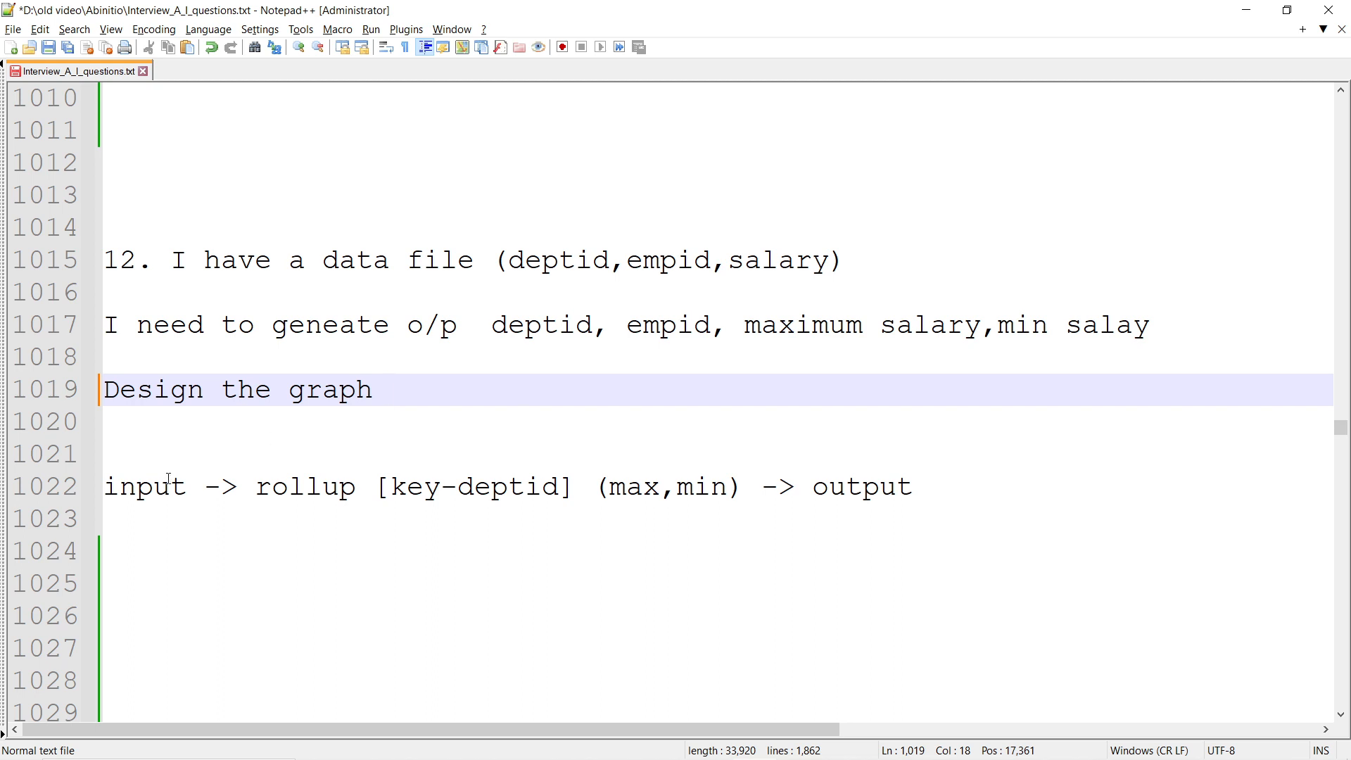
double_click(145, 487)
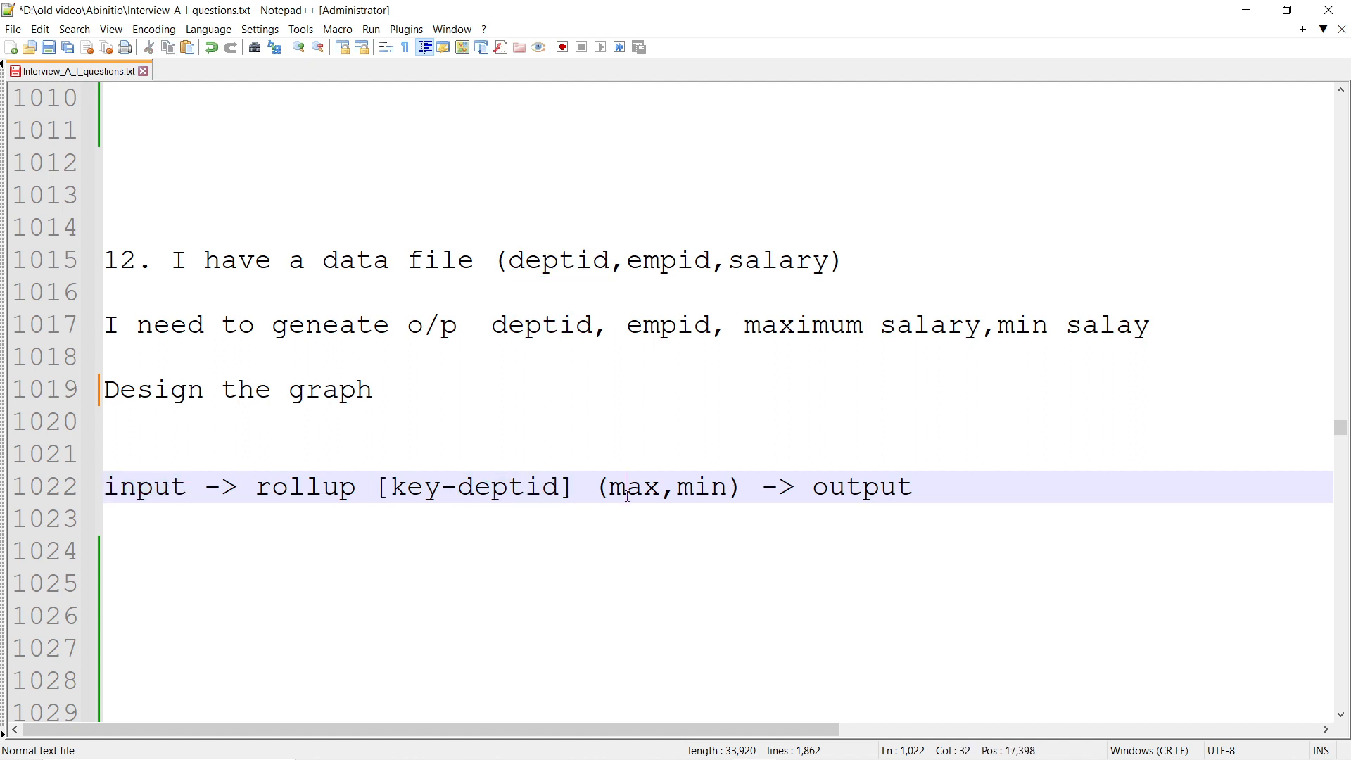
mouse_move(855, 487)
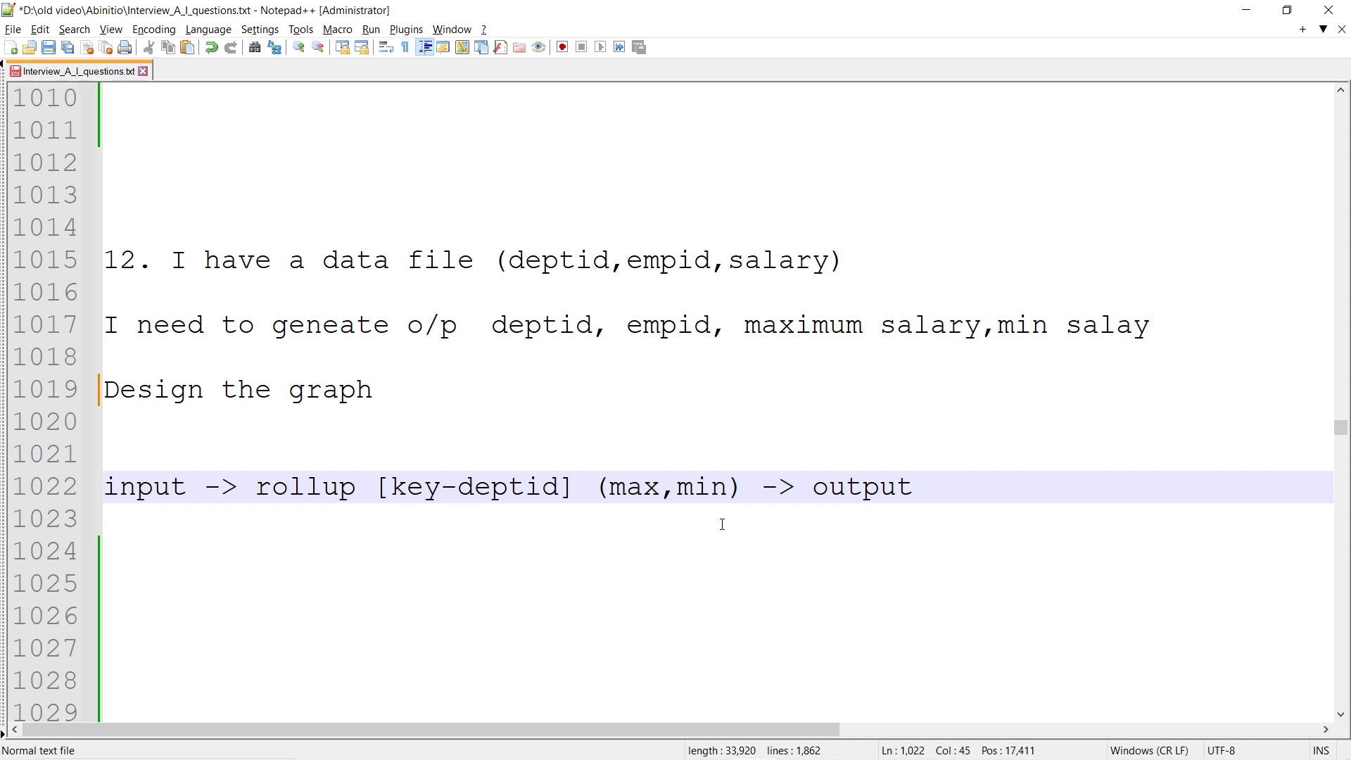
click(845, 487)
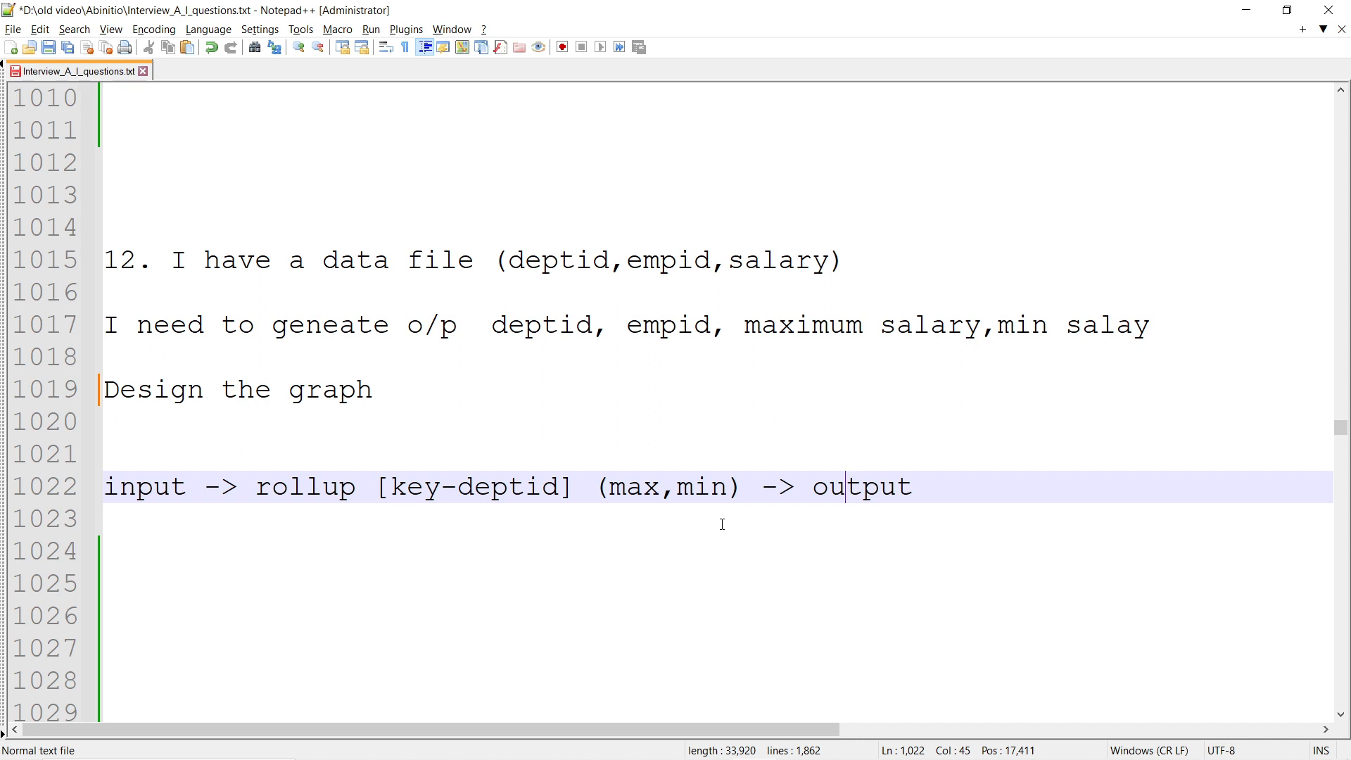
mouse_move(925, 488)
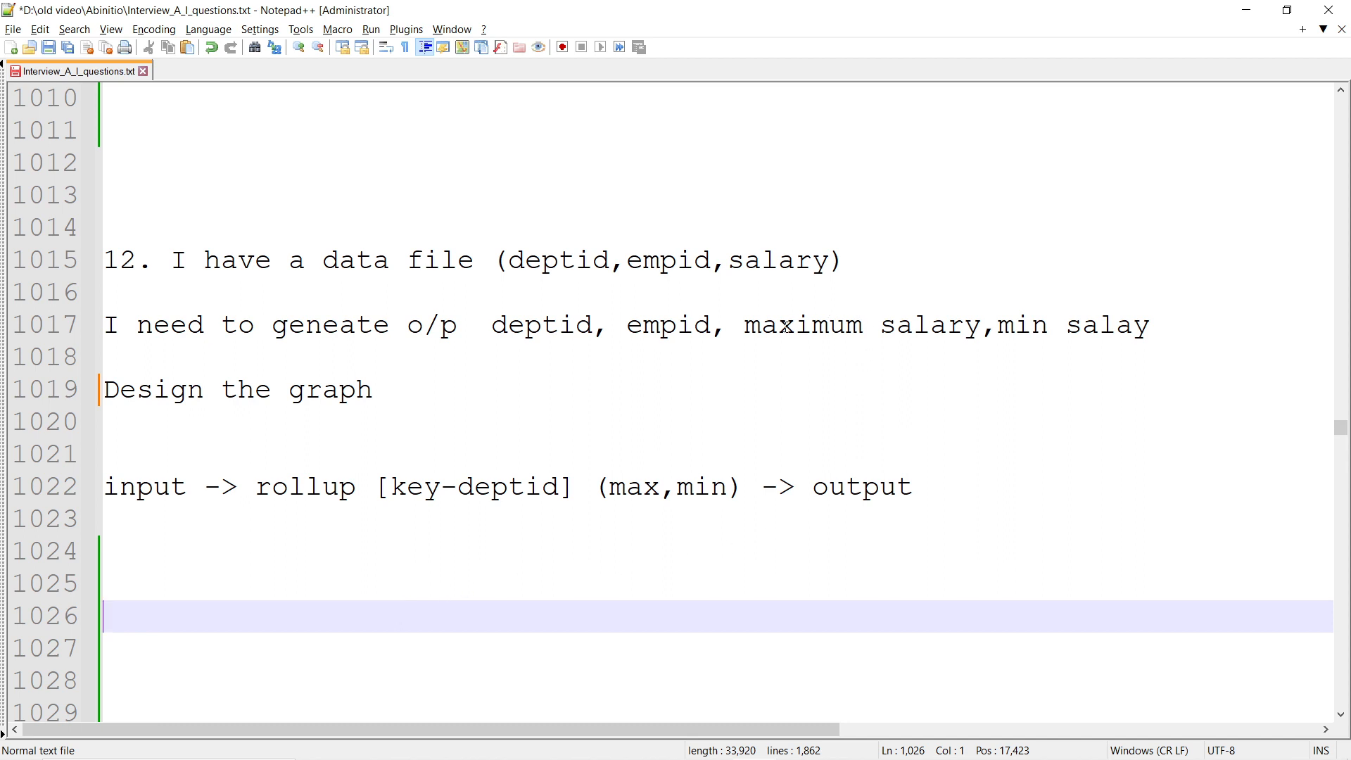
mouse_move(1150, 332)
text(r)
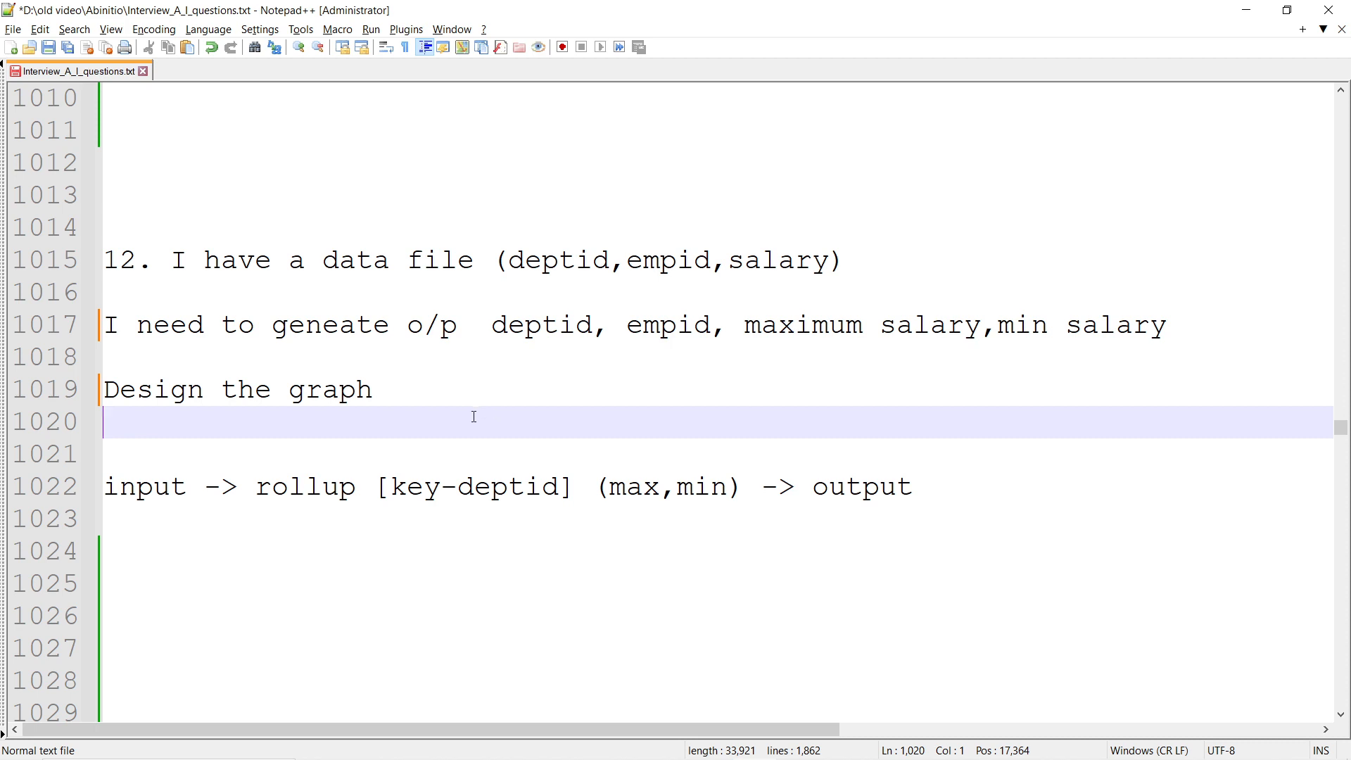
mouse_move(773, 526)
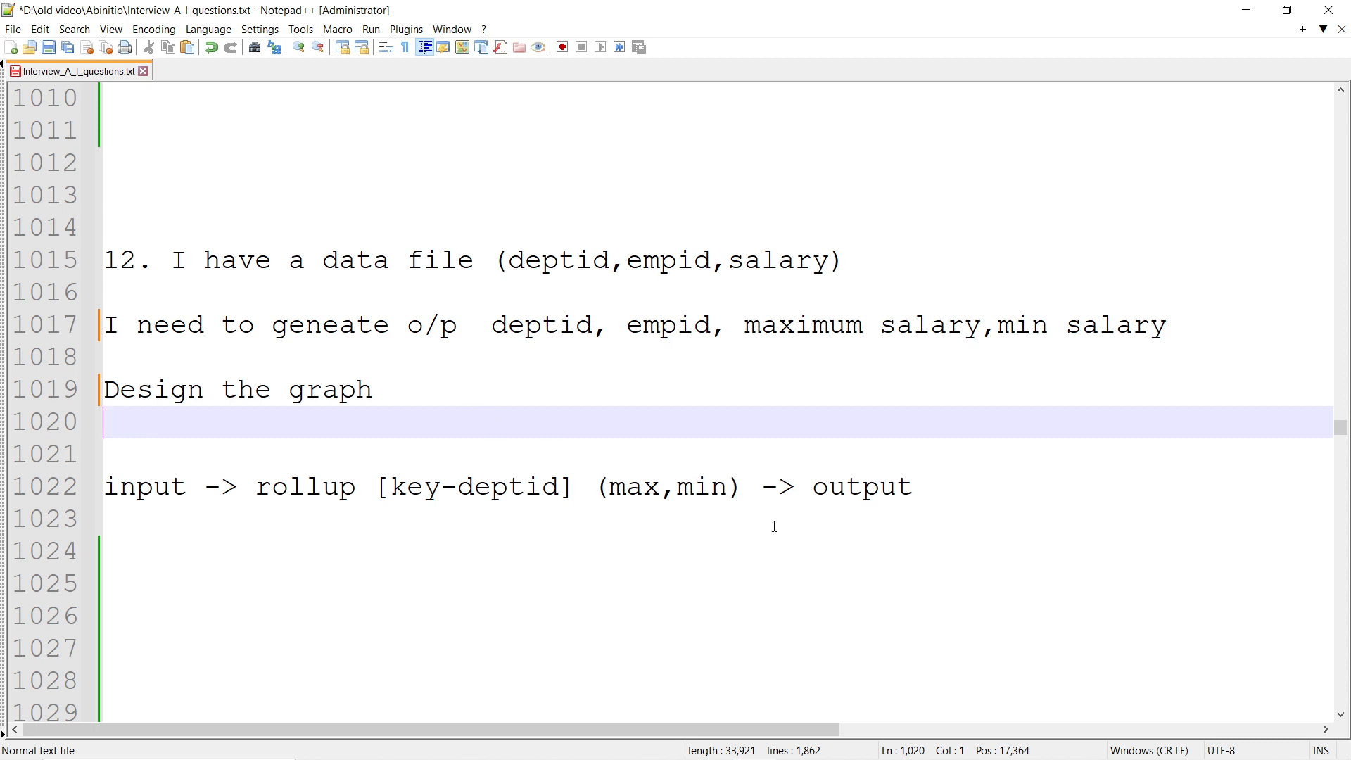
mouse_move(968, 526)
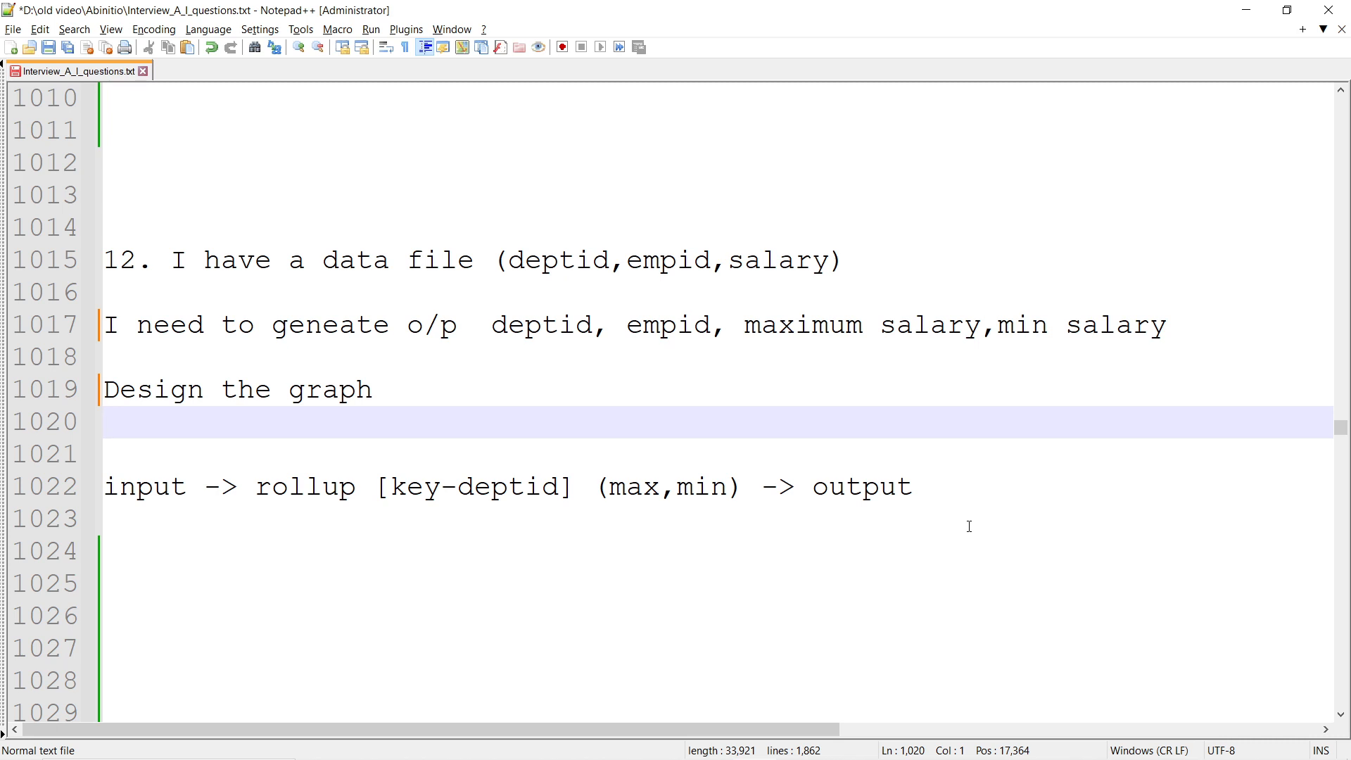